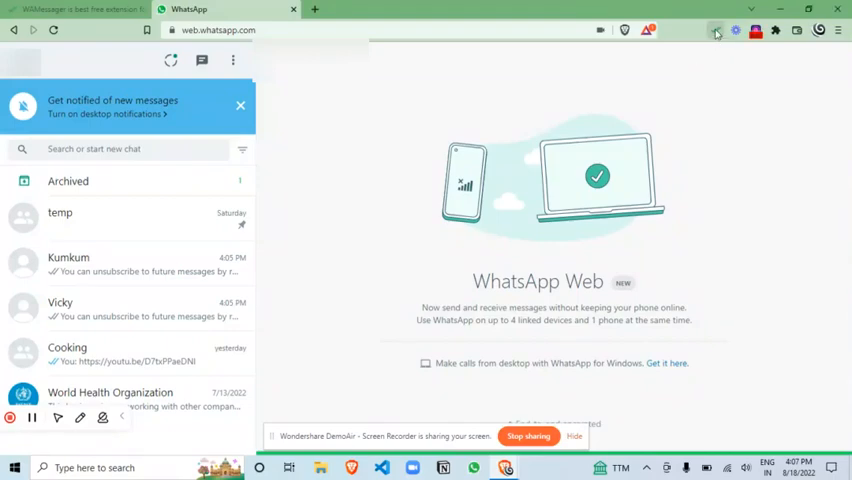
# Bring up the WAMessager panel from the Chrome toolbar over WhatsApp Web
pyautogui.click(716, 30)
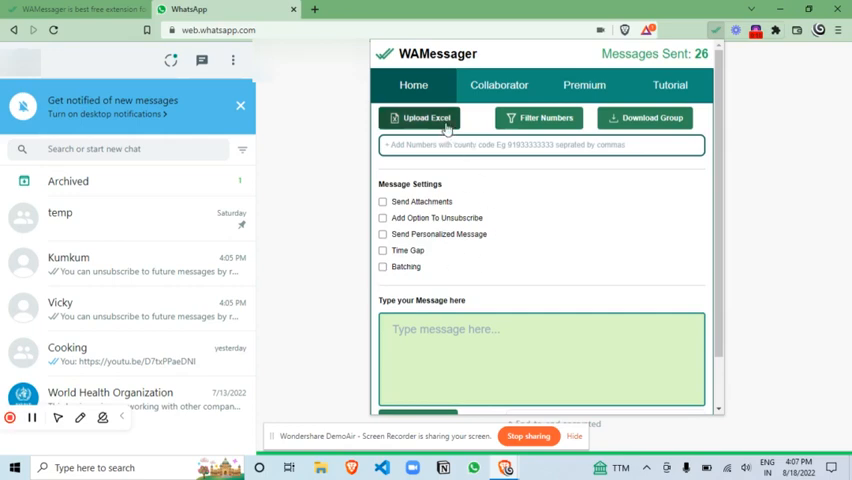
# Upload the contacts spreadsheet and use its 'number' column as the phone-number source
pyautogui.click(420, 116)
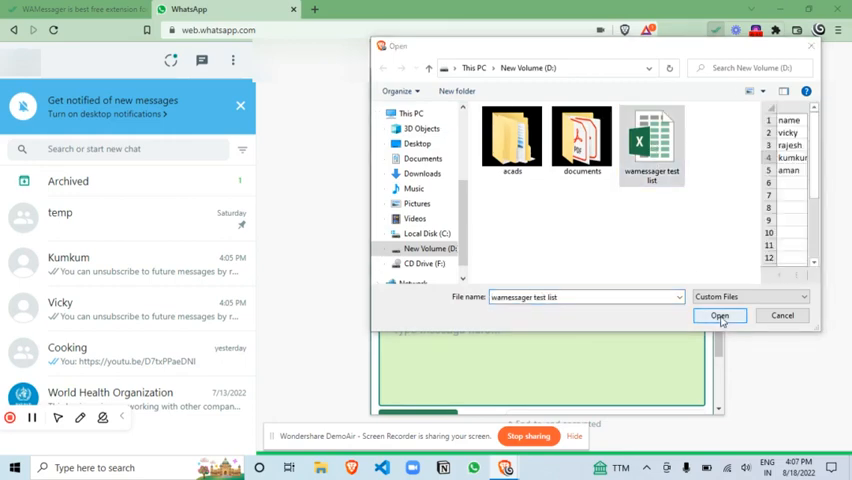
pyautogui.click(720, 316)
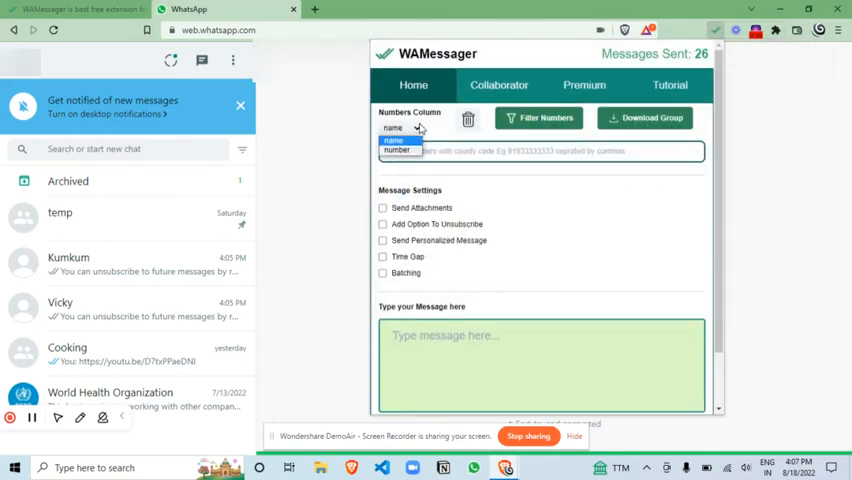
pyautogui.click(396, 150)
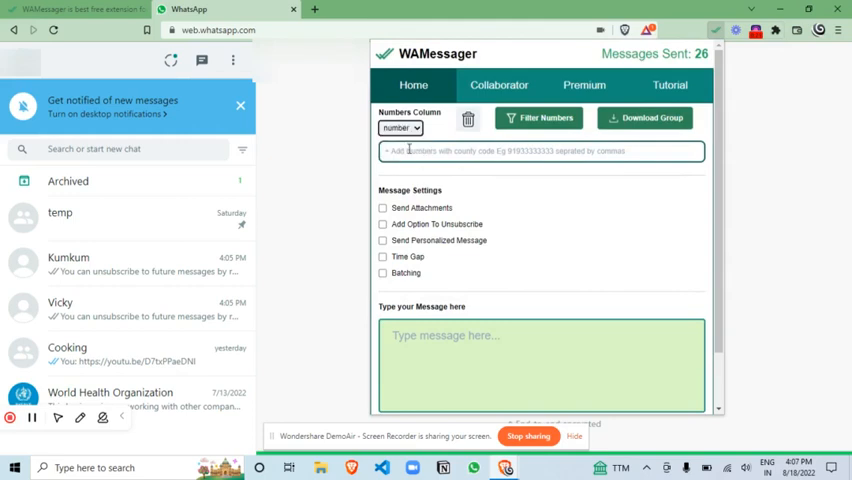
pyautogui.scroll(-3)
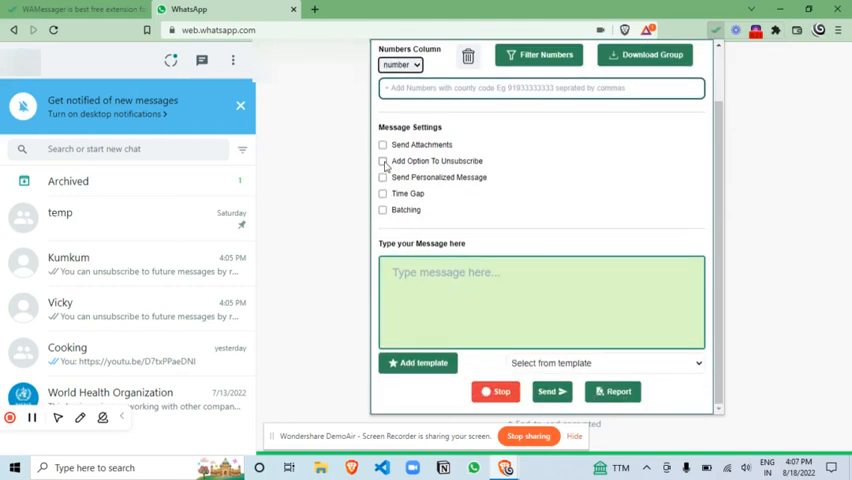
# Turn on 'Add Option To Unsubscribe' so the message gains the UNSUBSCRIBE notice
pyautogui.click(384, 160)
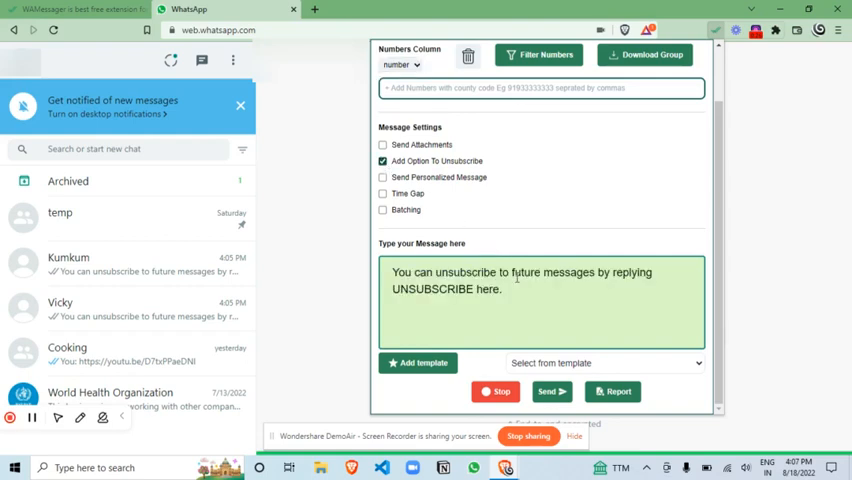
pyautogui.moveTo(368, 288)
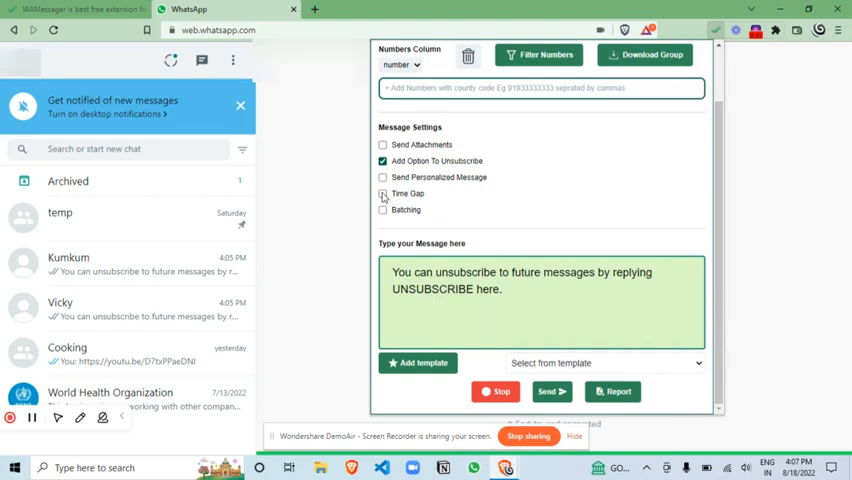
# Send the message with a 3-second time gap between sends, then switch the gap off
pyautogui.click(382, 192)
pyautogui.write('3')
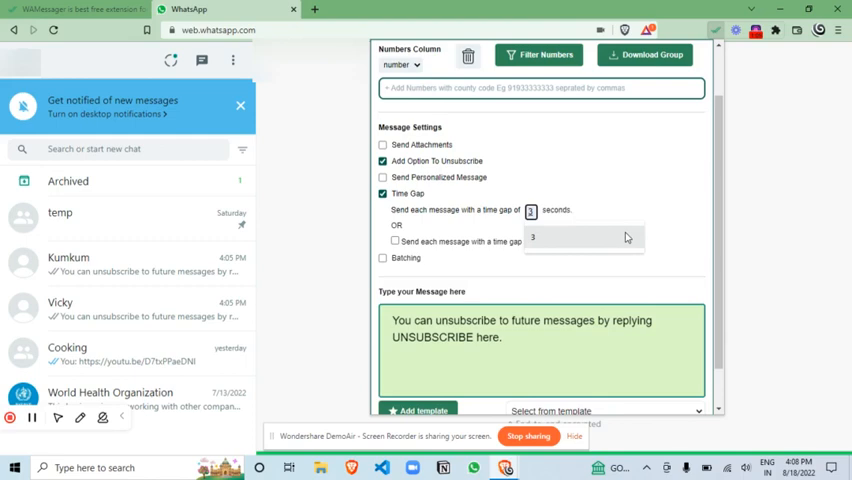
pyautogui.scroll(-3)
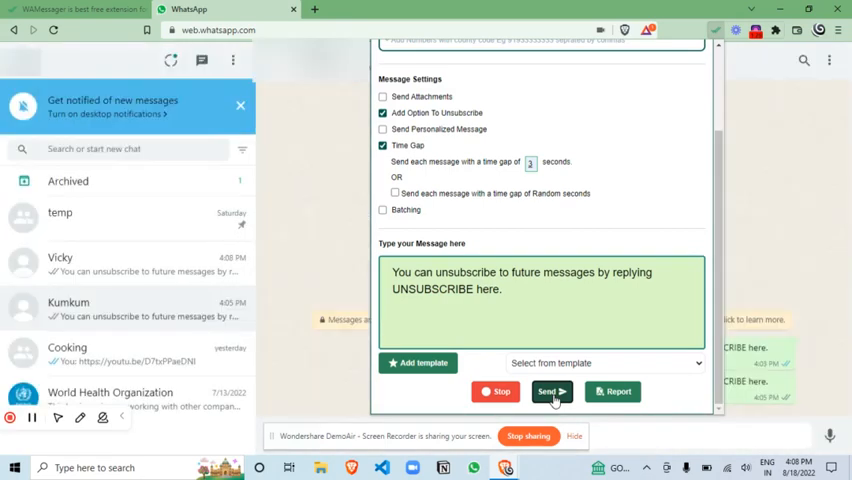
pyautogui.click(552, 392)
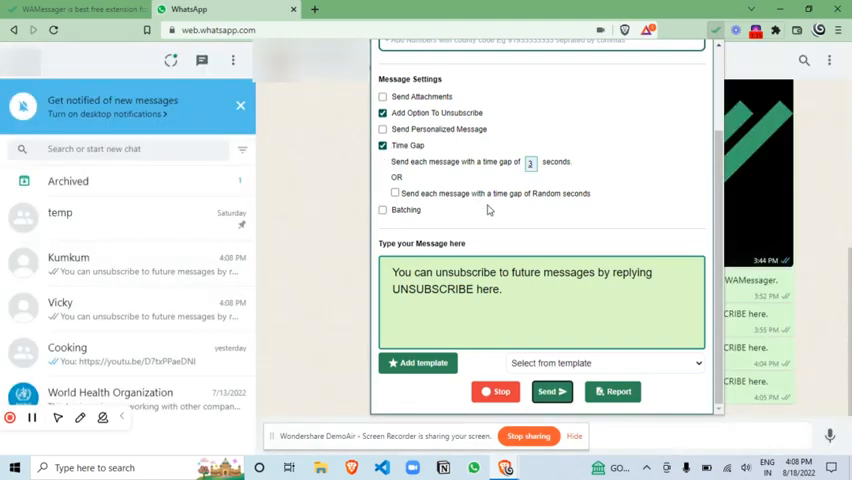
pyautogui.click(382, 144)
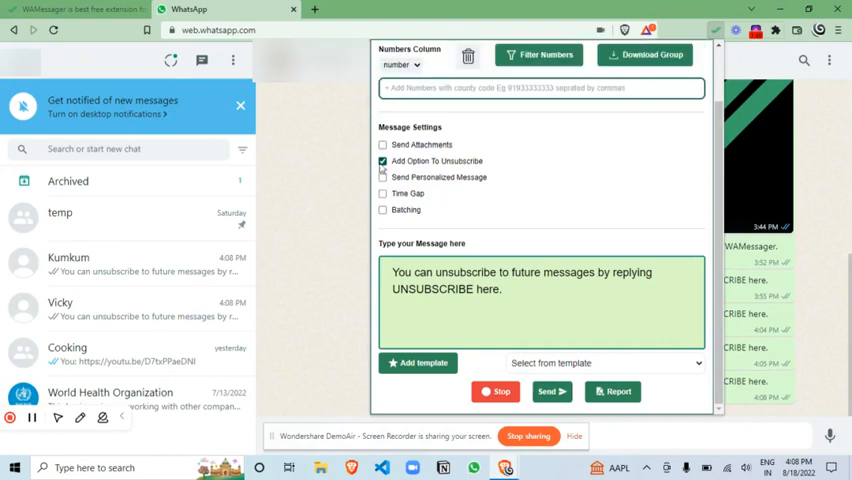
# Enable batching with 2 messages per batch and a 5-second wait after each
pyautogui.click(382, 208)
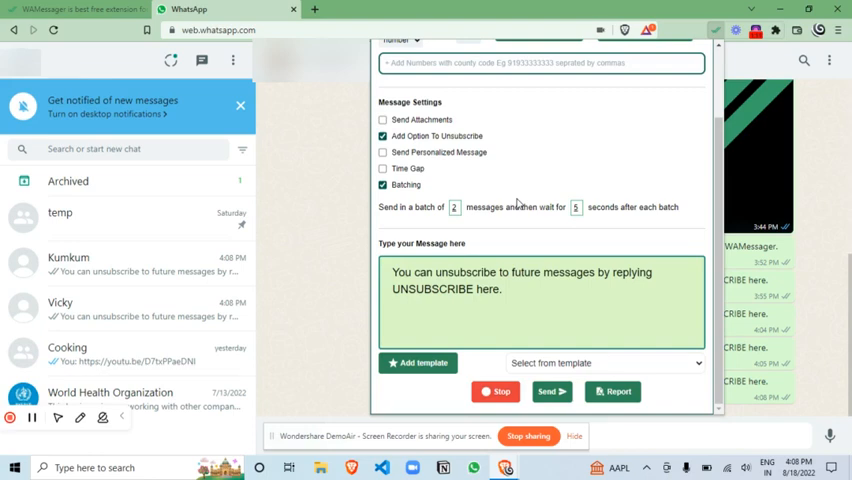
pyautogui.click(456, 208)
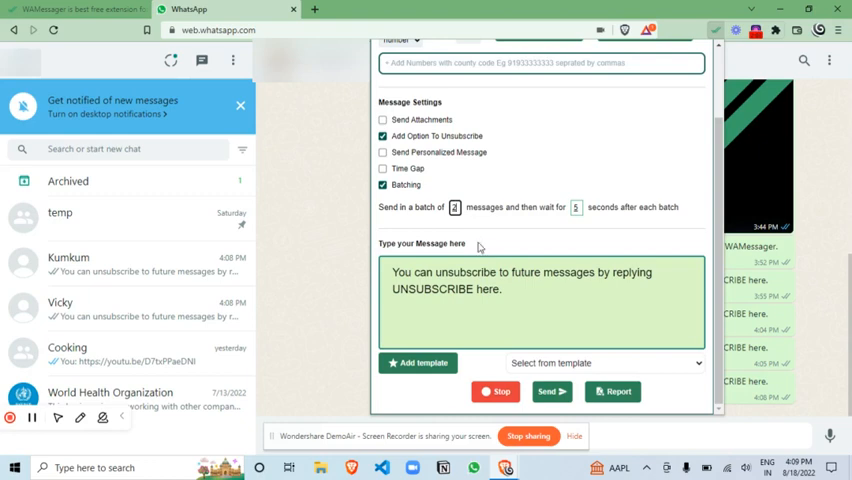
pyautogui.moveTo(478, 246)
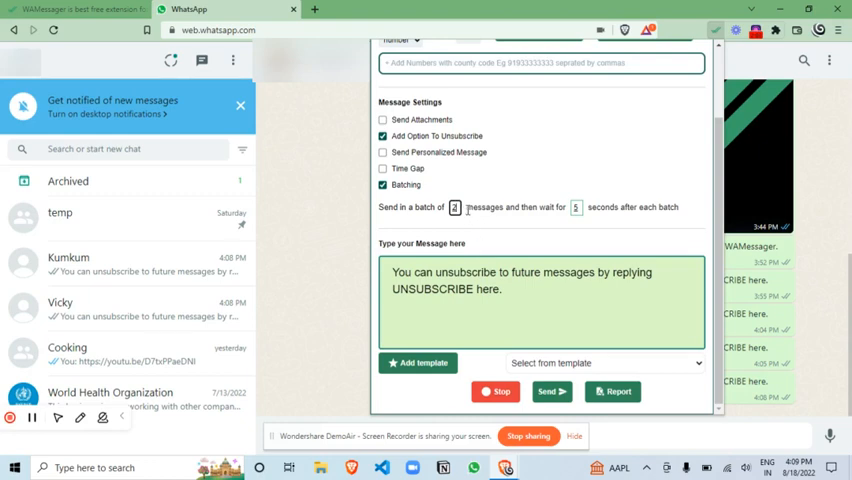